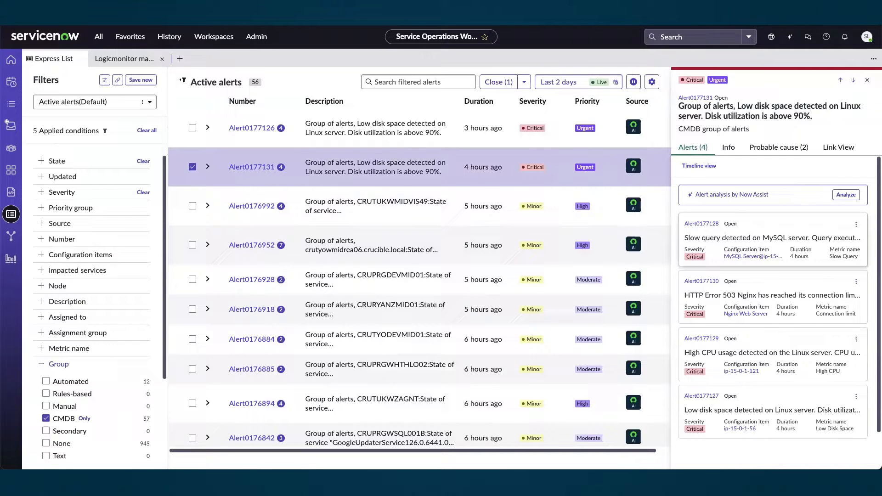
Return to the workspace Home page with the alerts overview charts
click(10, 59)
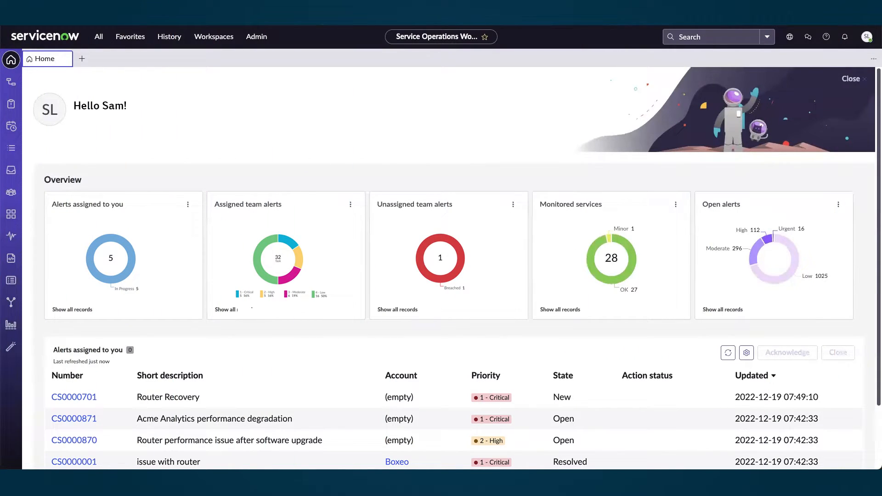
mouse_move(11, 280)
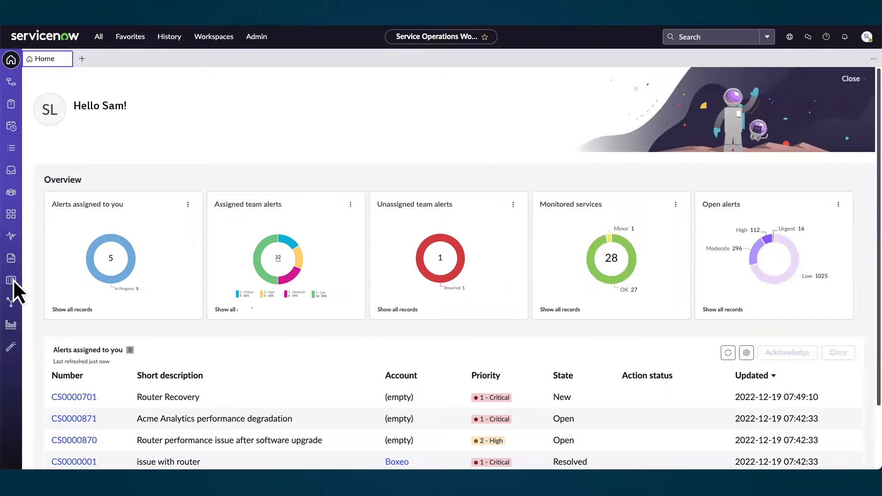
Bring up the Express List of active alerts, past the shortcuts intro, and review its saved views
click(10, 280)
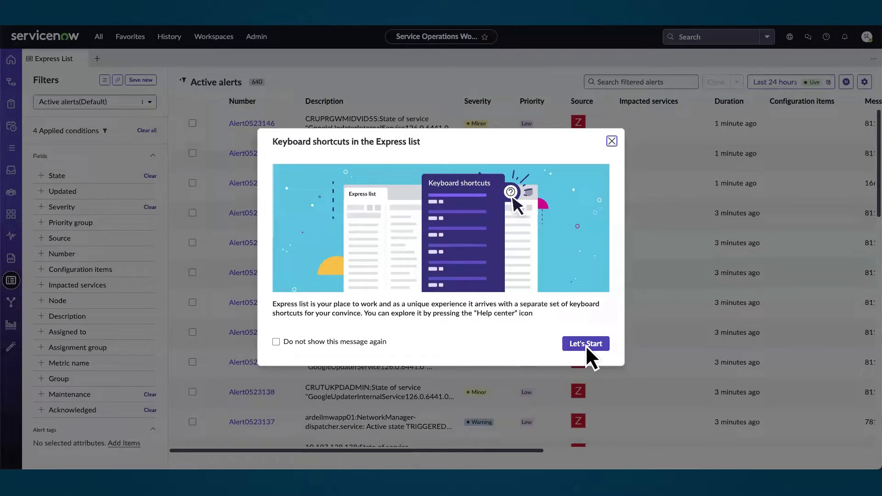
click(585, 342)
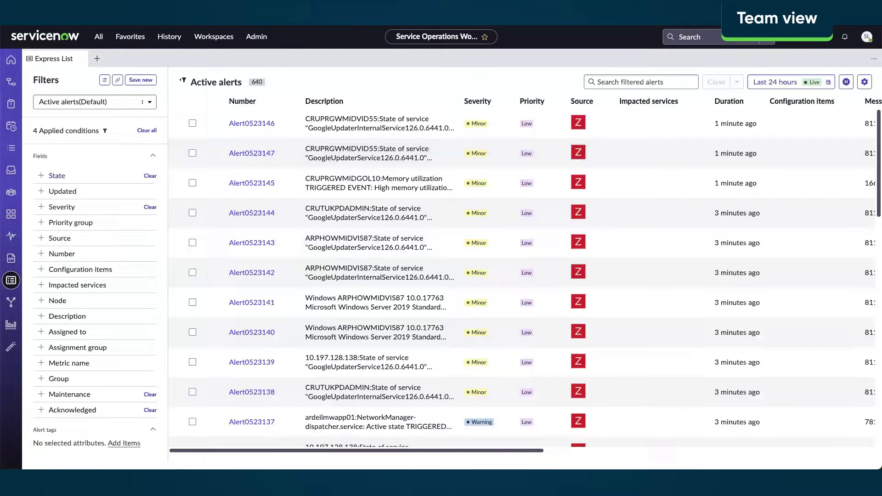
mouse_move(152, 110)
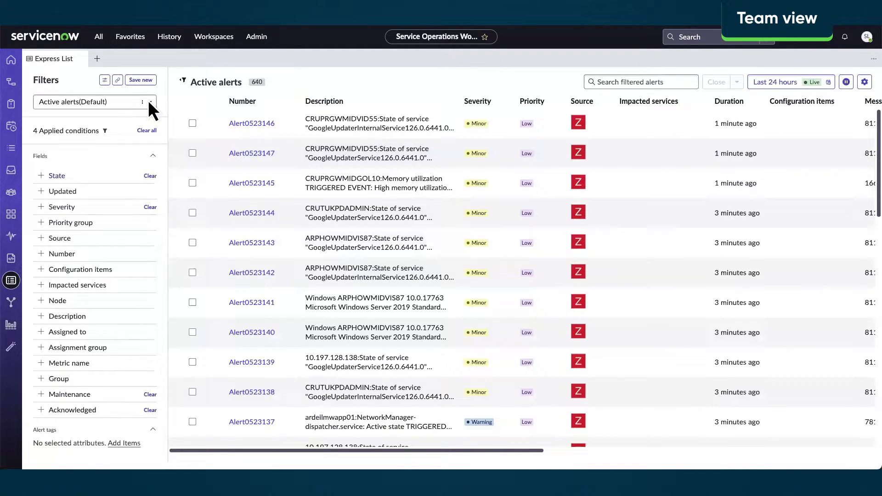
click(150, 102)
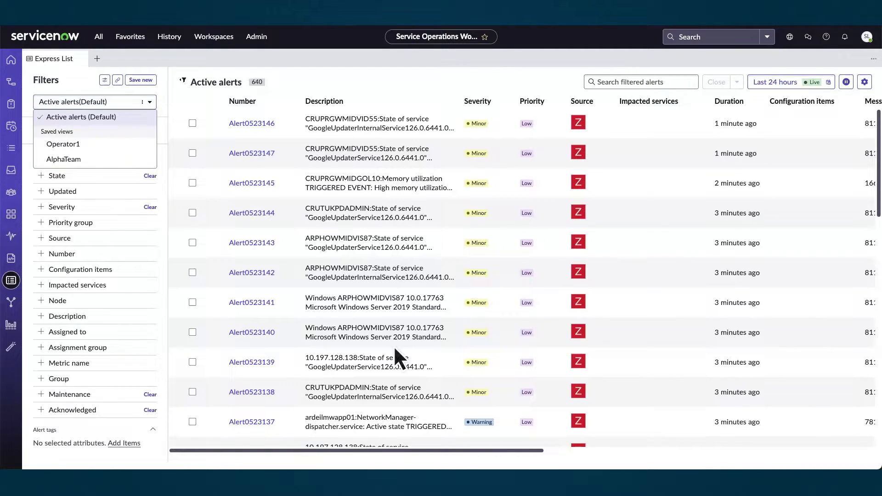
click(64, 159)
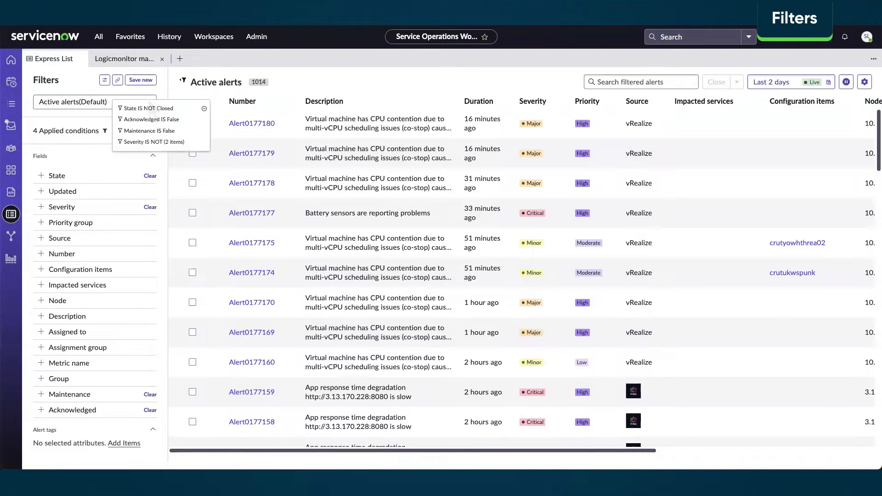
Run a Now Assist analysis on alert Alert0177178, review the CPU contention summary, and return to the list
click(59, 237)
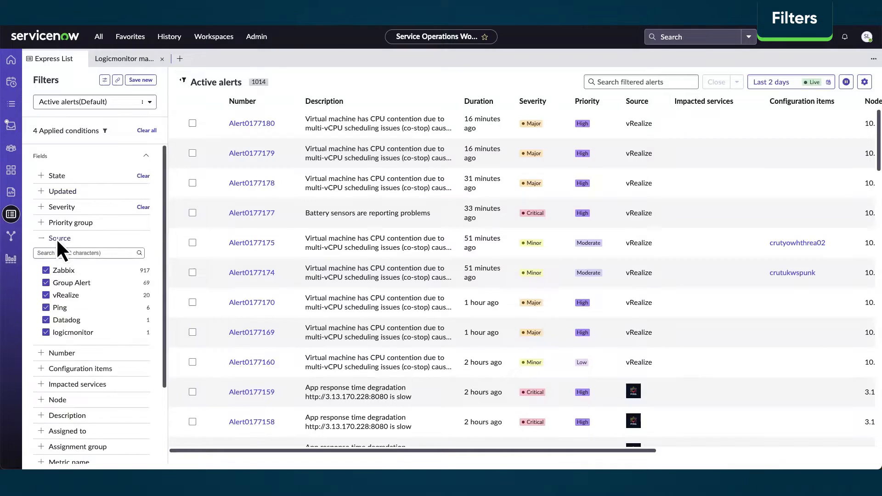
click(59, 238)
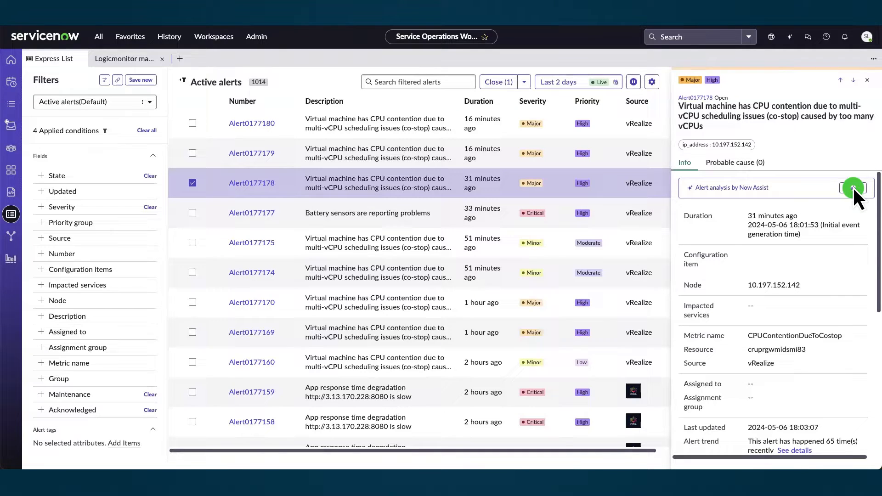
click(854, 188)
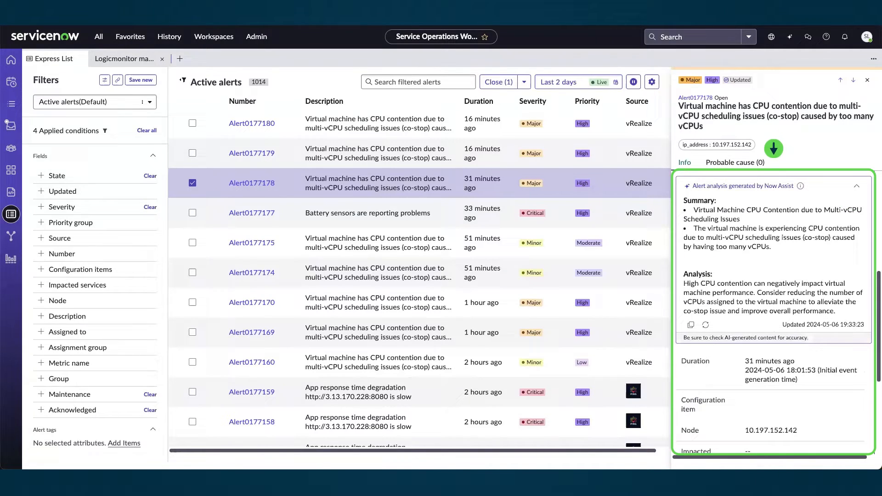
scroll(down, 3)
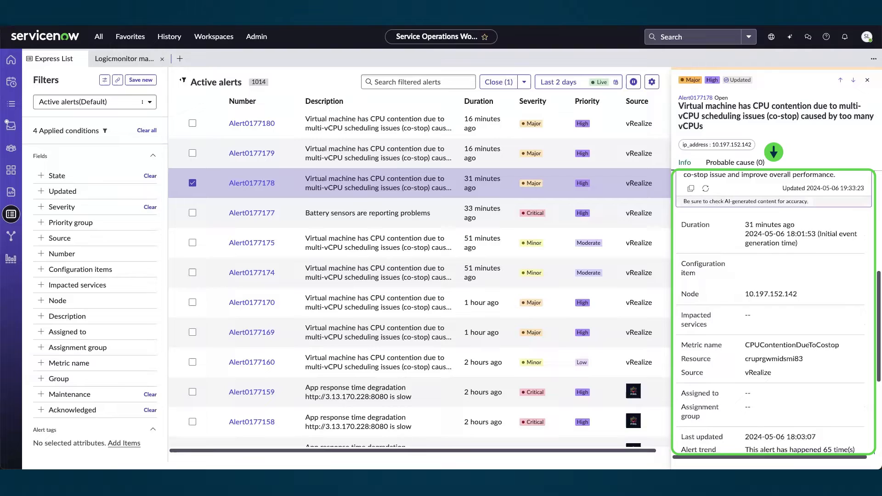
scroll(down, 3)
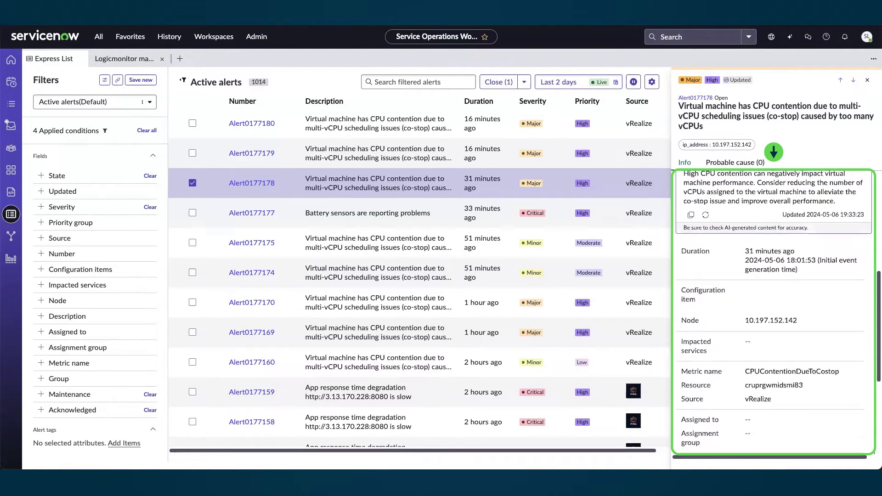
click(872, 186)
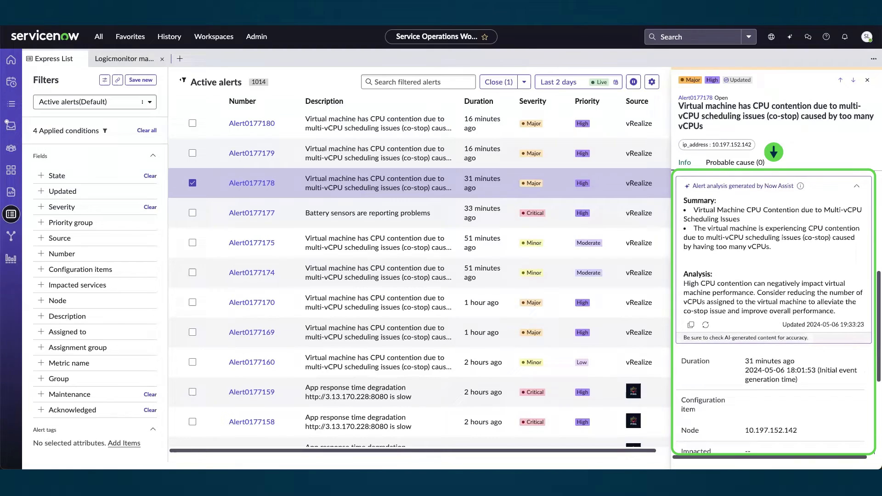
click(870, 80)
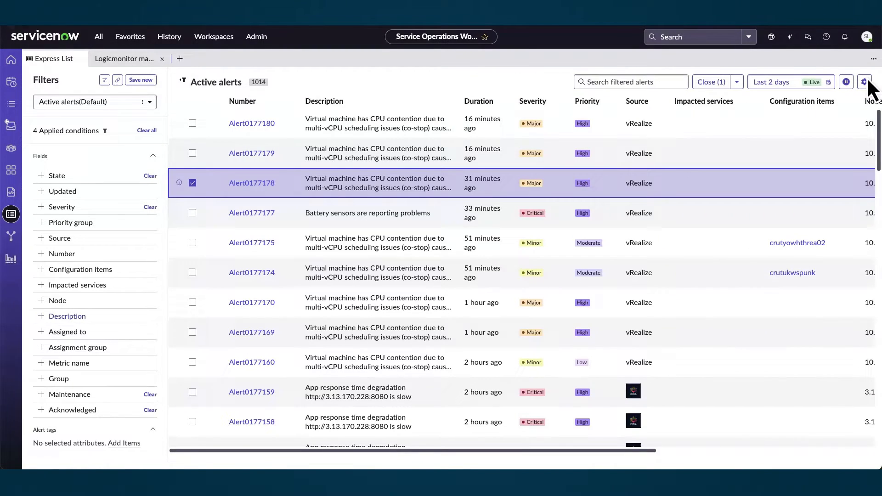
Limit active alerts to the CMDB group only, search for 'disk', and review time range options
click(57, 363)
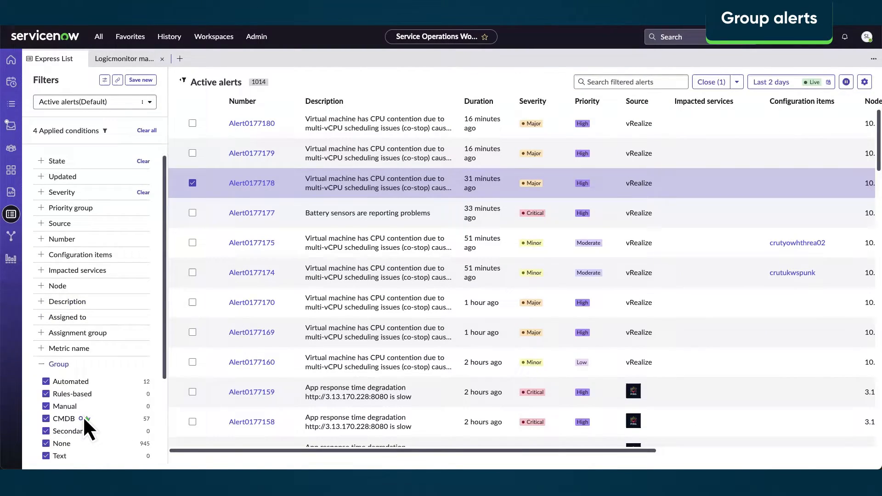
click(87, 418)
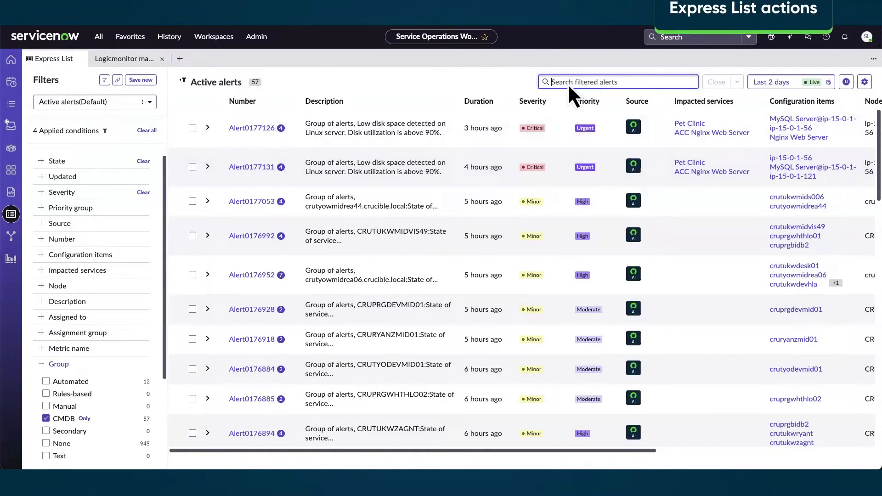
text(disk)
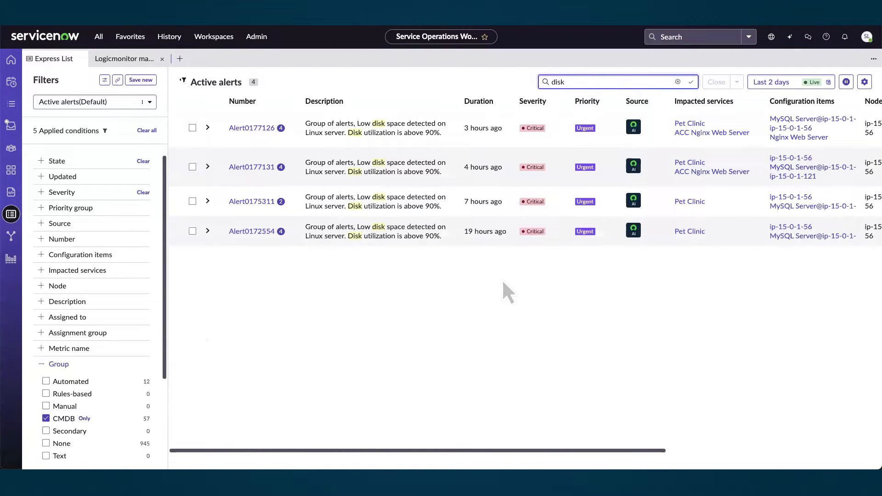
click(772, 82)
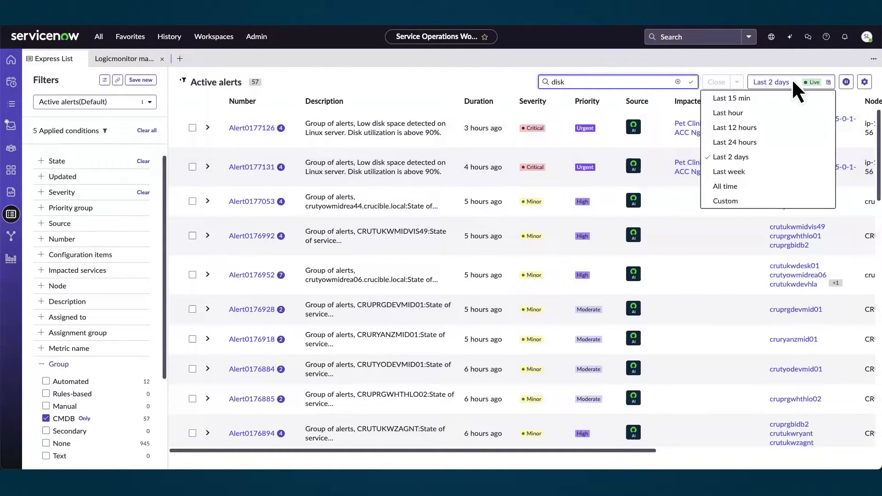
mouse_move(846, 89)
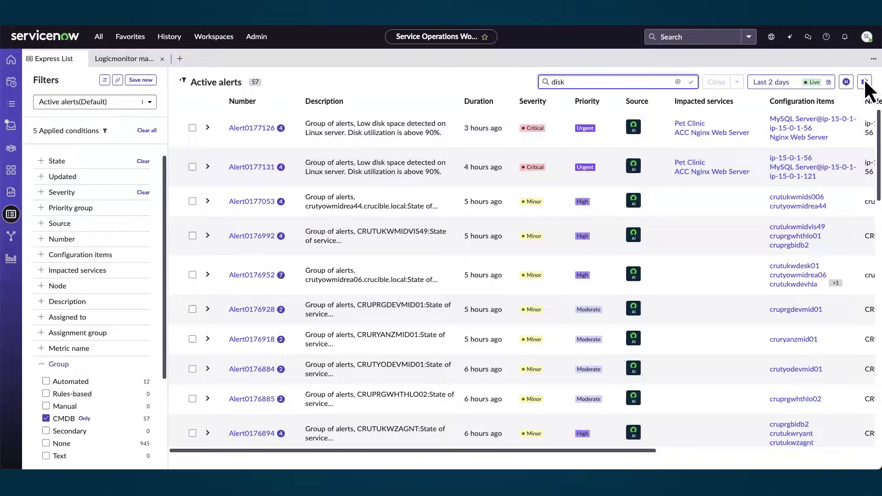
mouse_move(253, 203)
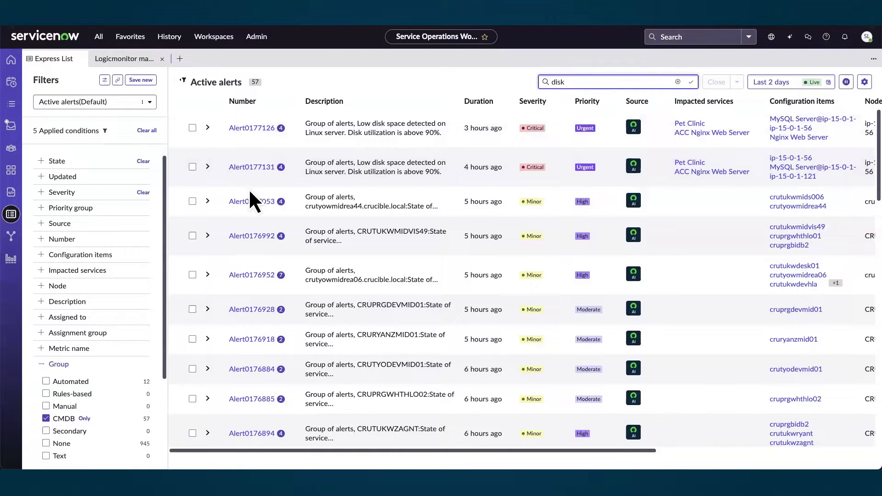
Close the selected alert group Alert0177053 and show Alert0177131's group details
click(253, 202)
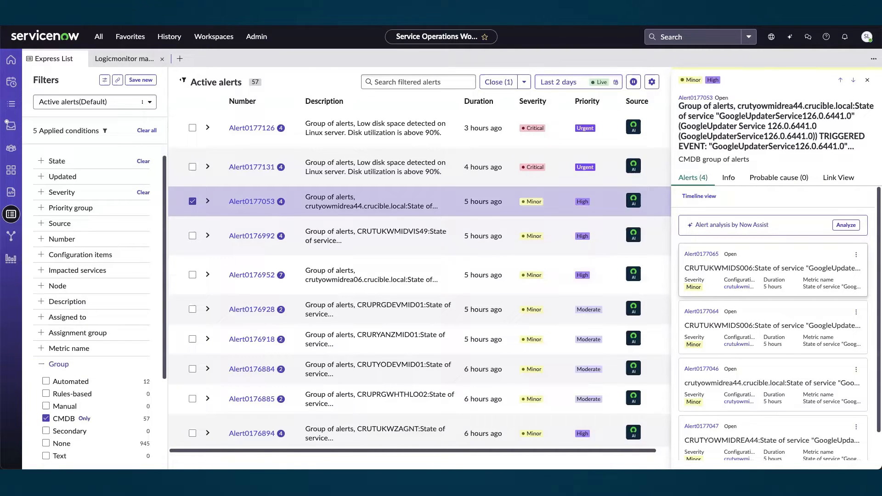
mouse_move(456, 157)
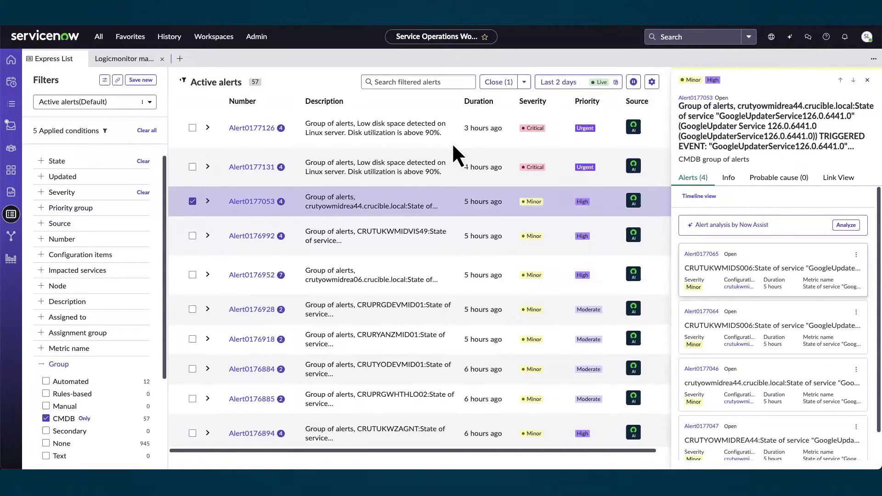
click(497, 82)
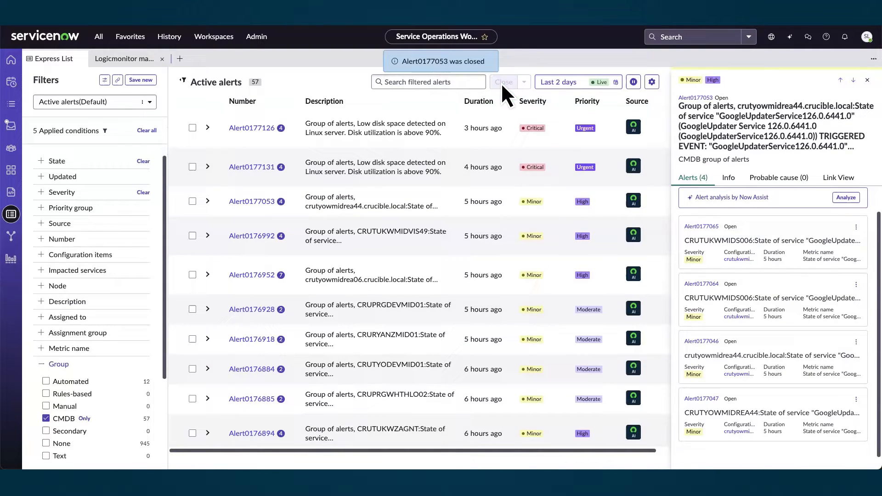
click(867, 79)
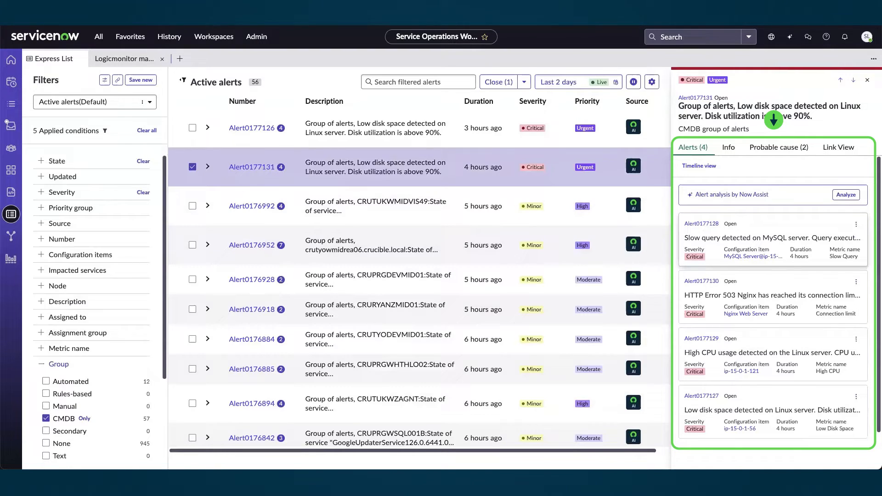
mouse_move(507, 205)
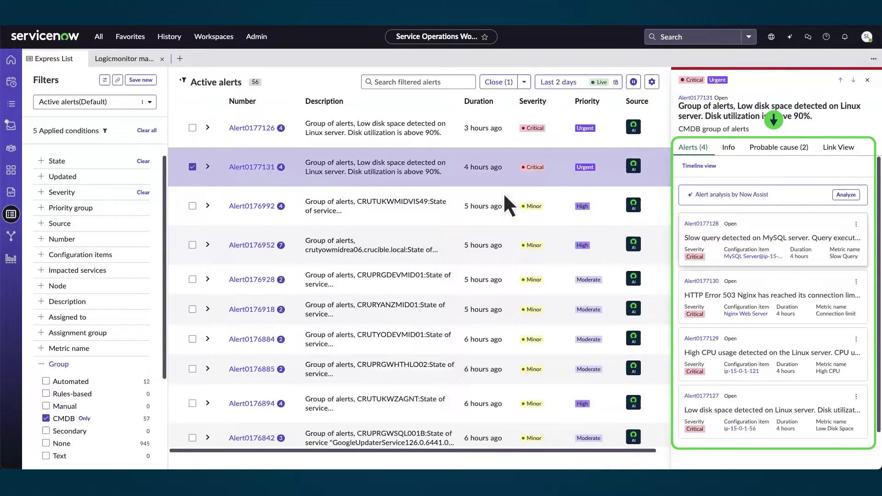
Run a Now Assist analysis on alert group Alert0177131 and review its summary
click(846, 195)
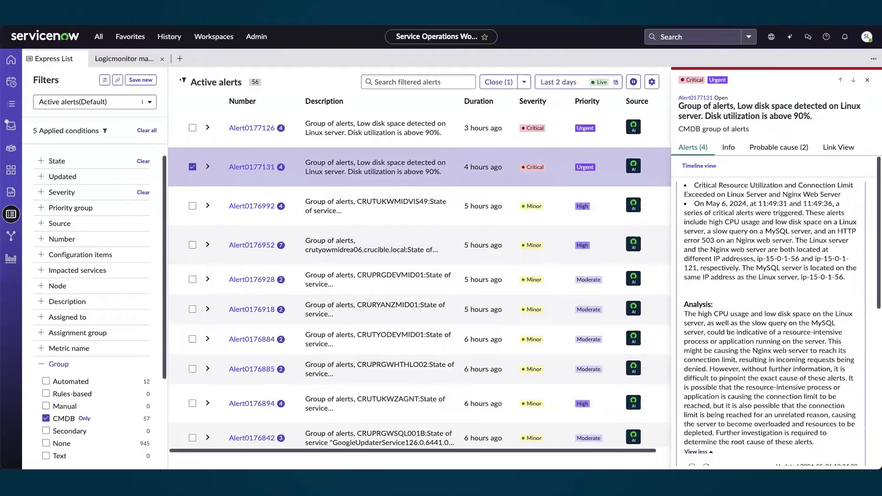
scroll(down, 3)
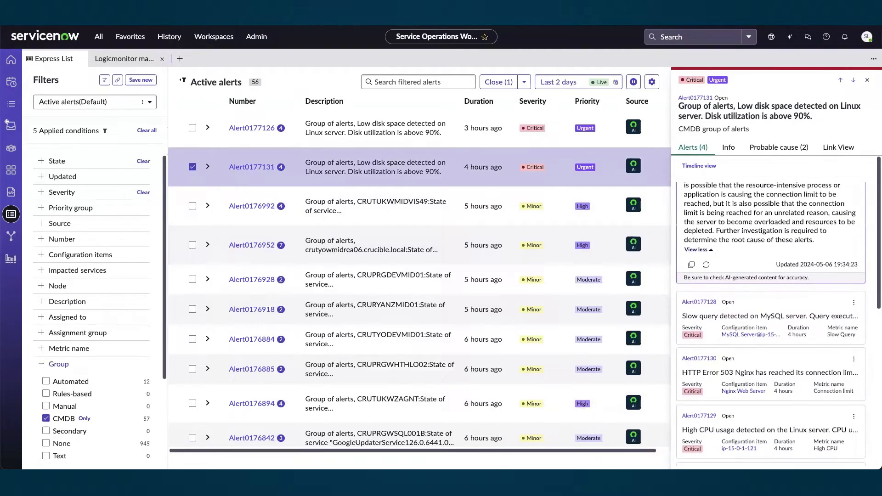
scroll(up, 3)
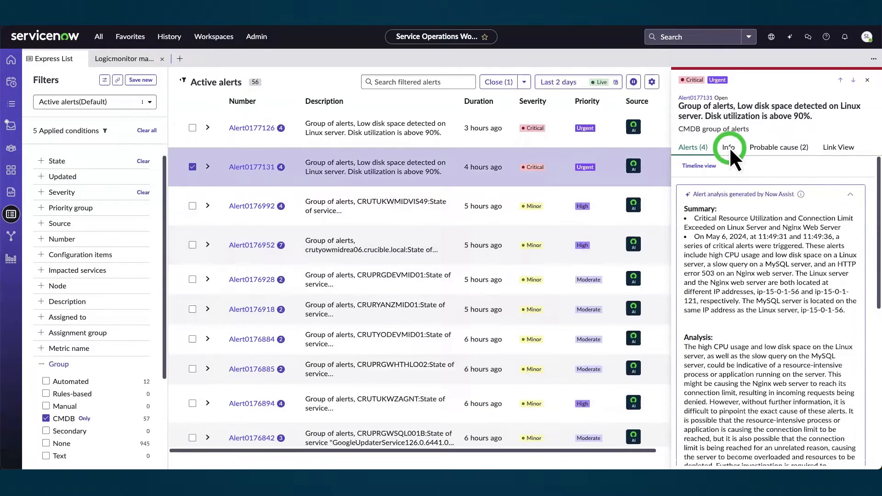
Review the group's Info and its two probable causes, then its linked-alerts timeline
click(728, 147)
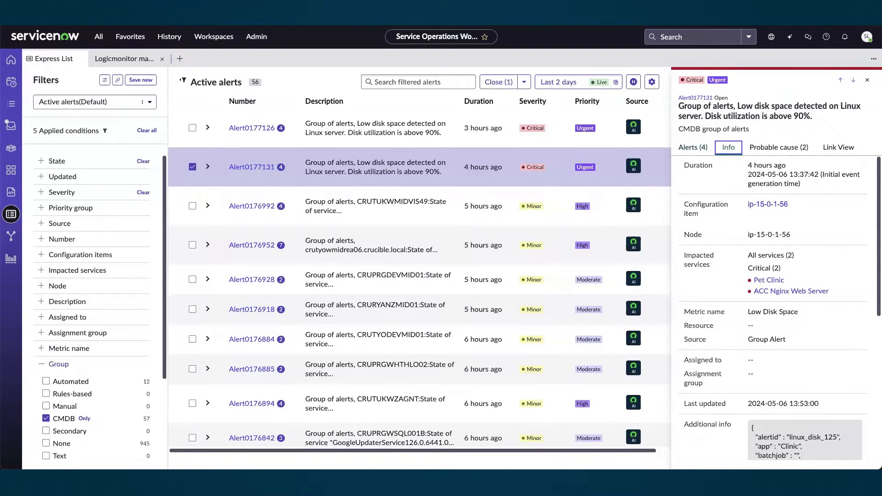
mouse_move(781, 162)
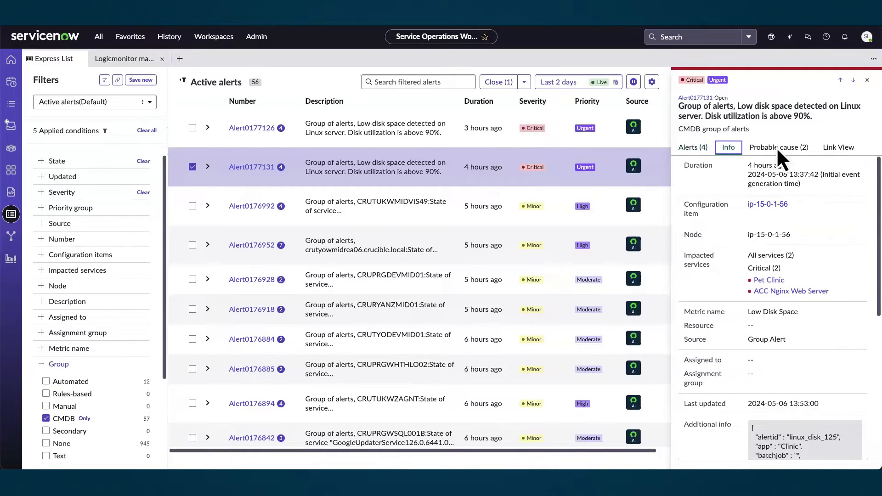
click(779, 147)
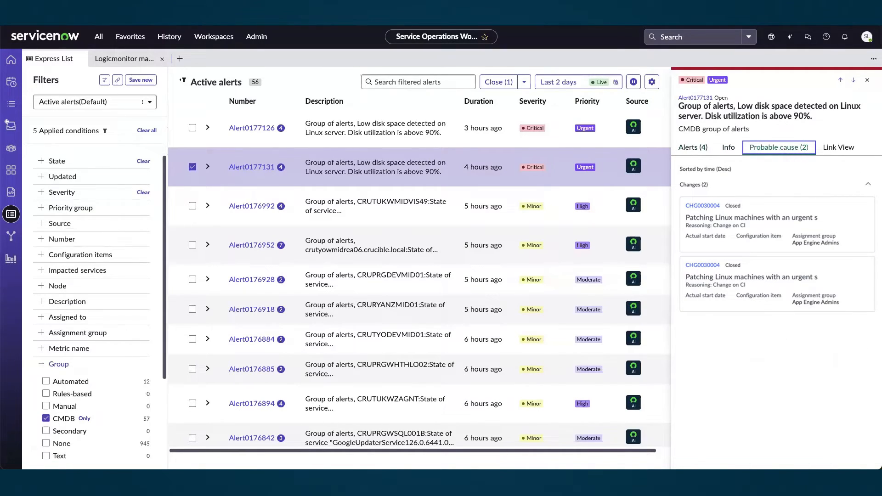
mouse_move(491, 157)
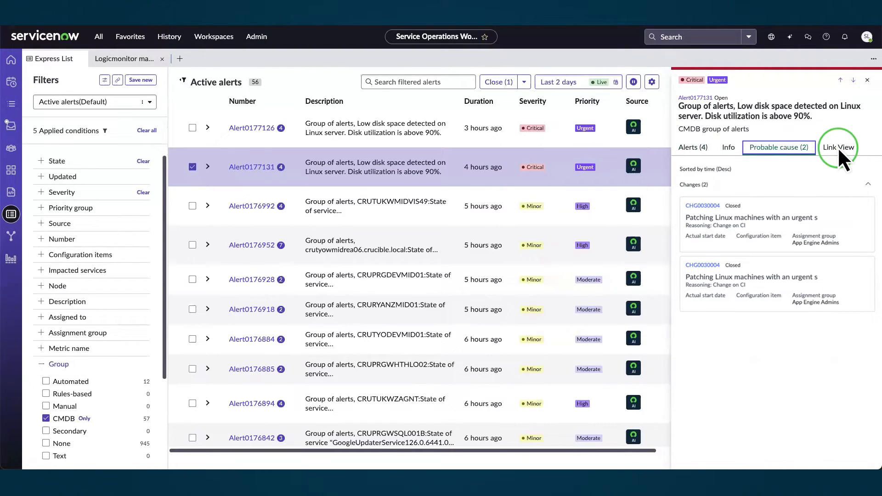
click(839, 147)
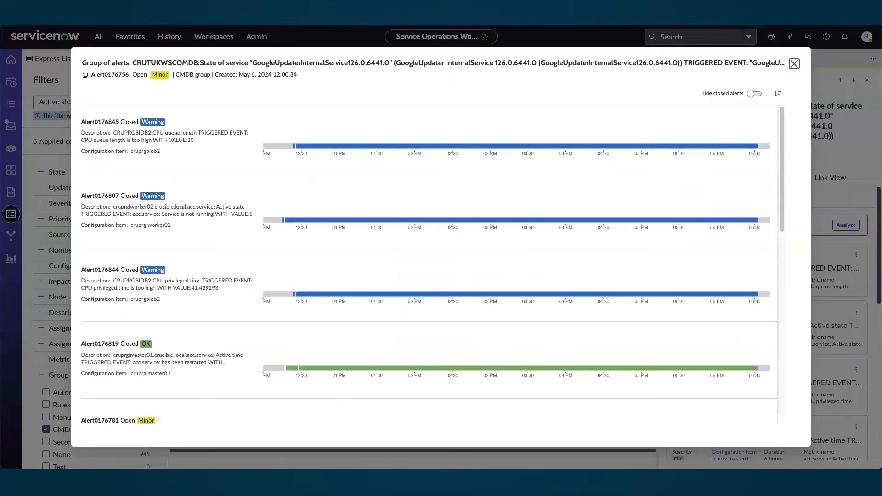
Hide closed alerts in the group timeline, leaving three open Minor alerts, and dismiss it
scroll(down, 3)
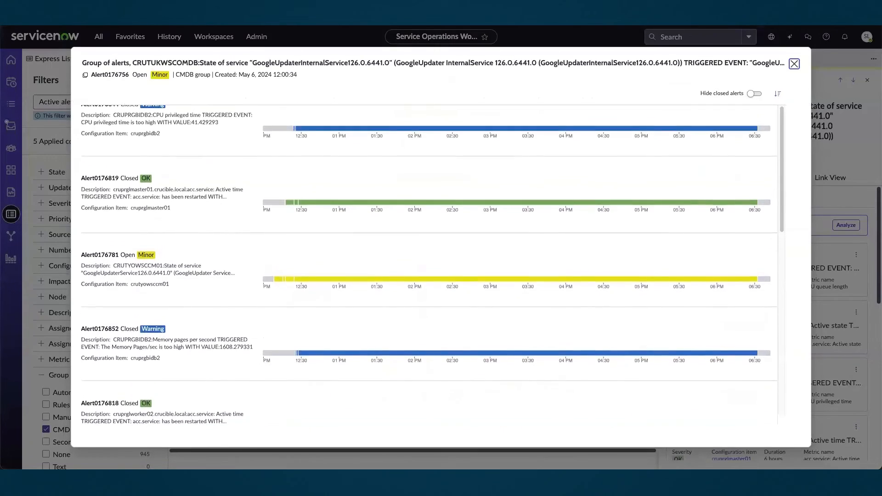
scroll(up, 3)
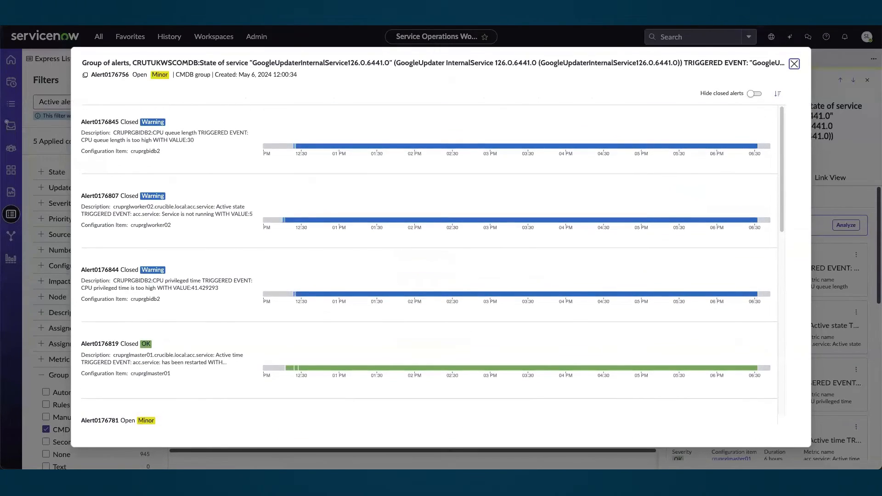
click(755, 94)
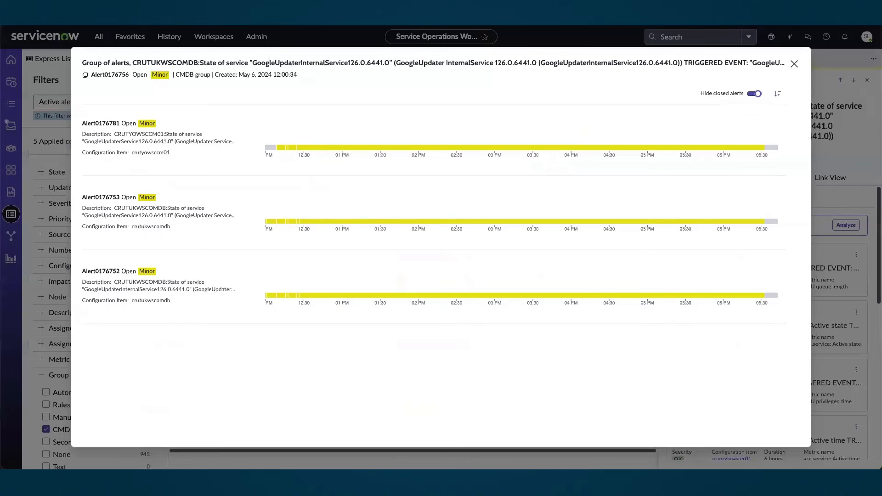
click(794, 64)
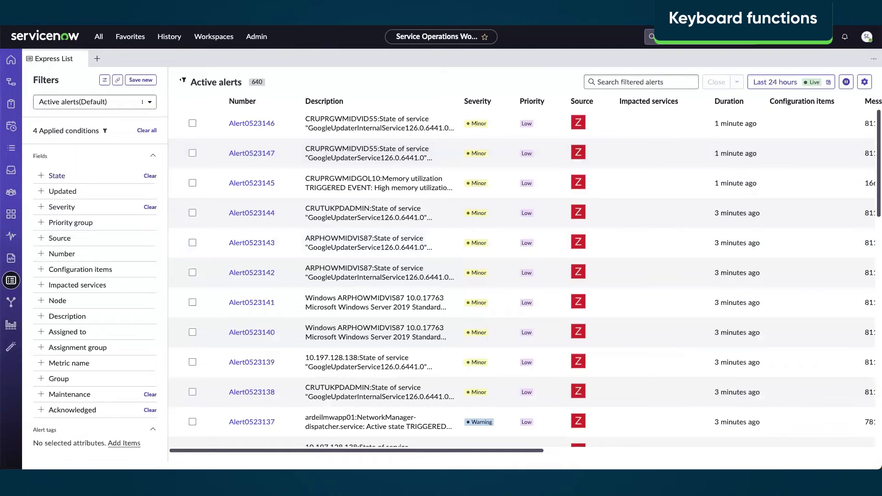
Show the Express List keyboard shortcuts guide in the Help Center
click(827, 37)
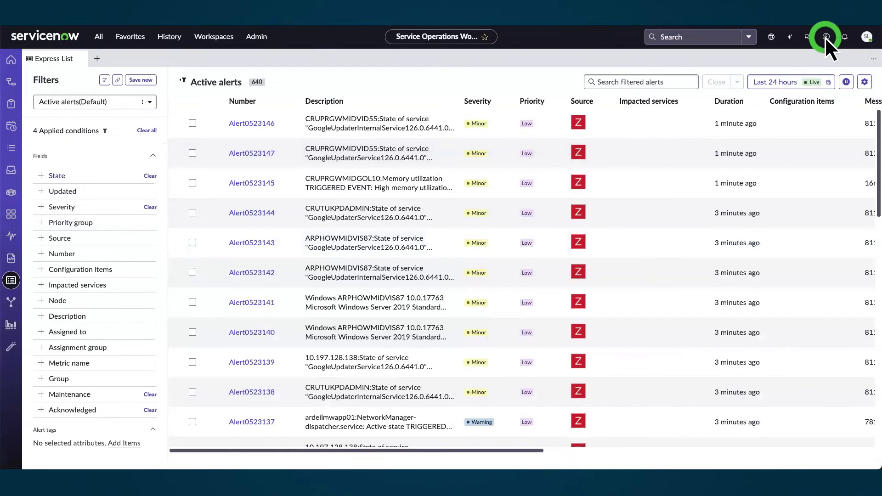
click(826, 37)
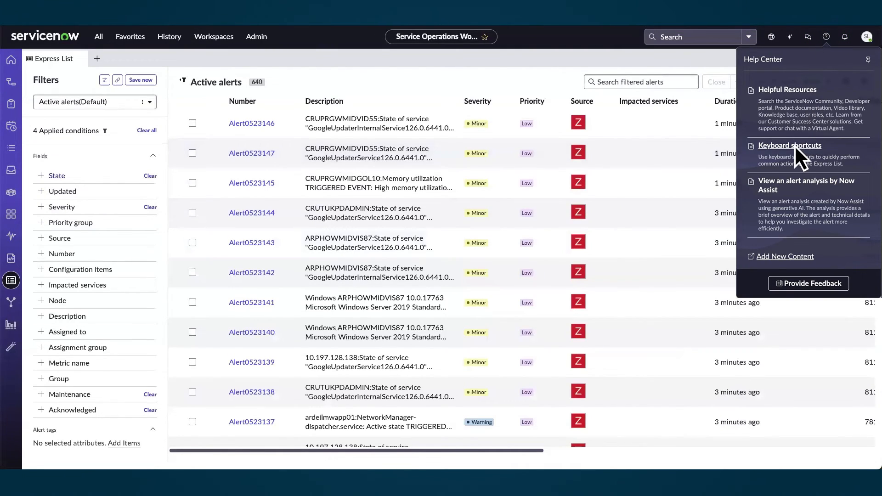
click(790, 146)
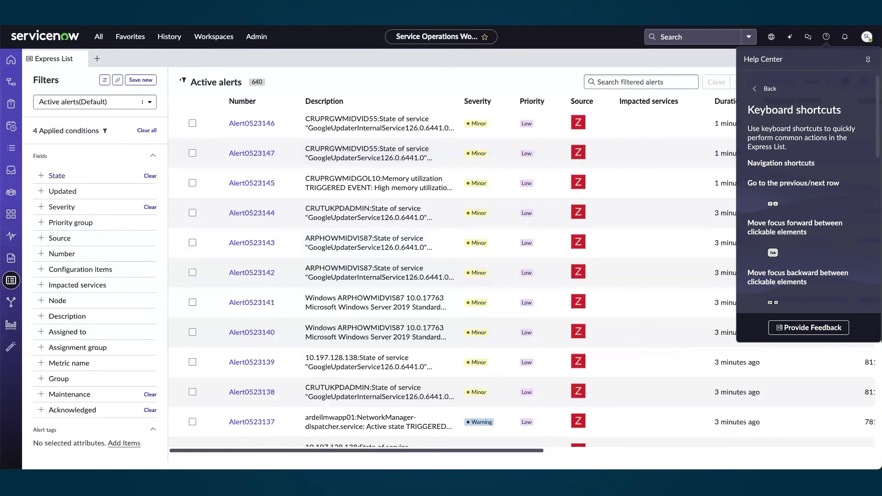